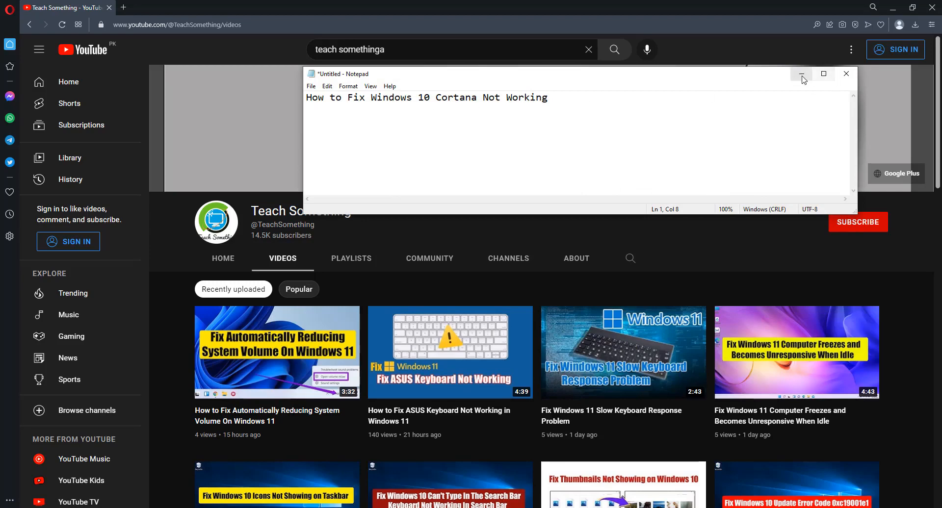
Minimize the Notepad note about fixing Cortana to reveal the Teach Something Videos page.
left_click(801, 74)
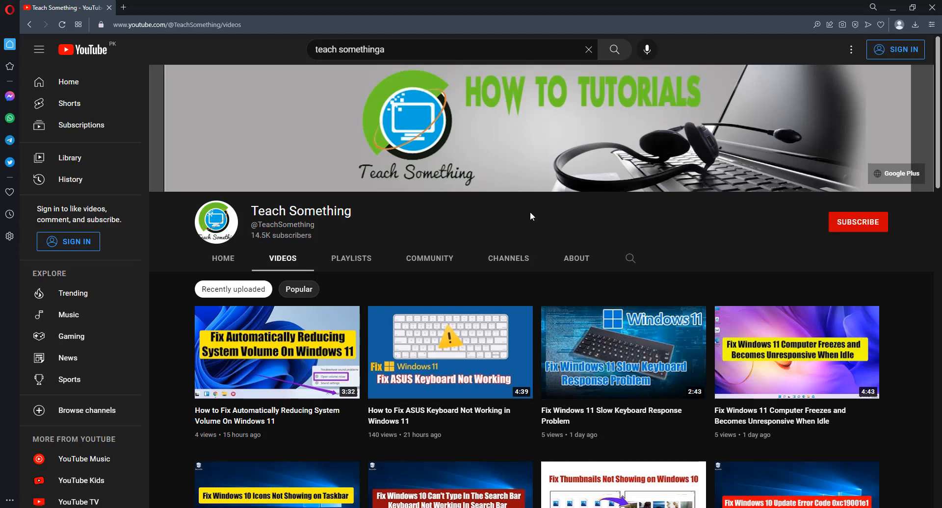
mouse_move(866, 227)
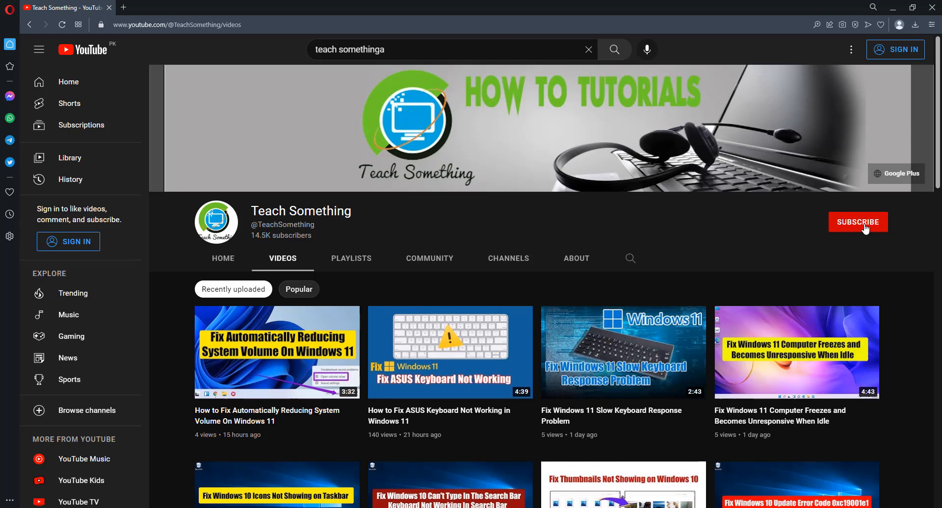
mouse_move(444, 213)
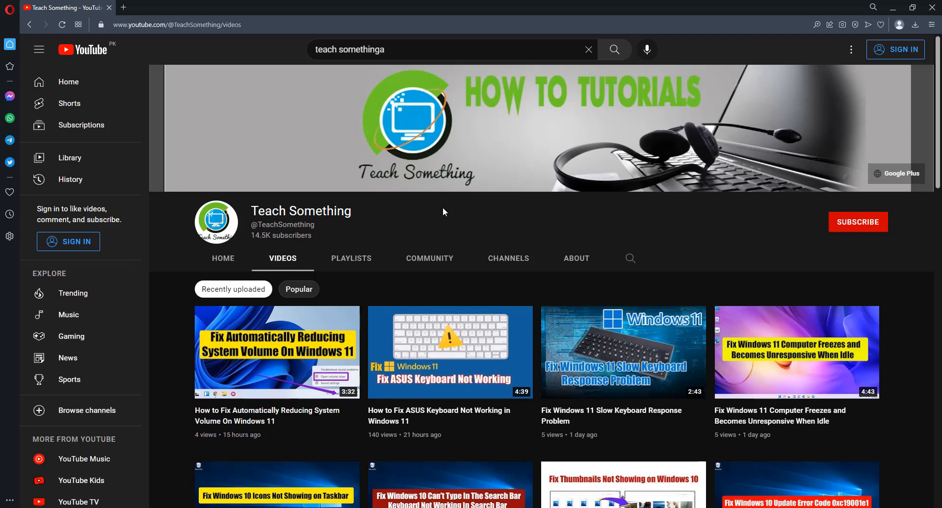
mouse_move(438, 214)
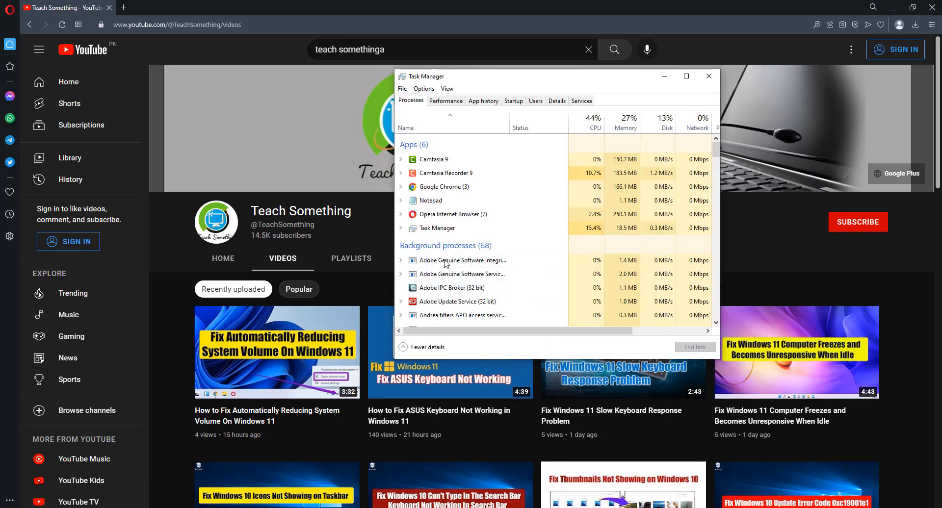
Restart the Windows Explorer process from the Processes list, then close Task Manager.
scroll("down", 3)
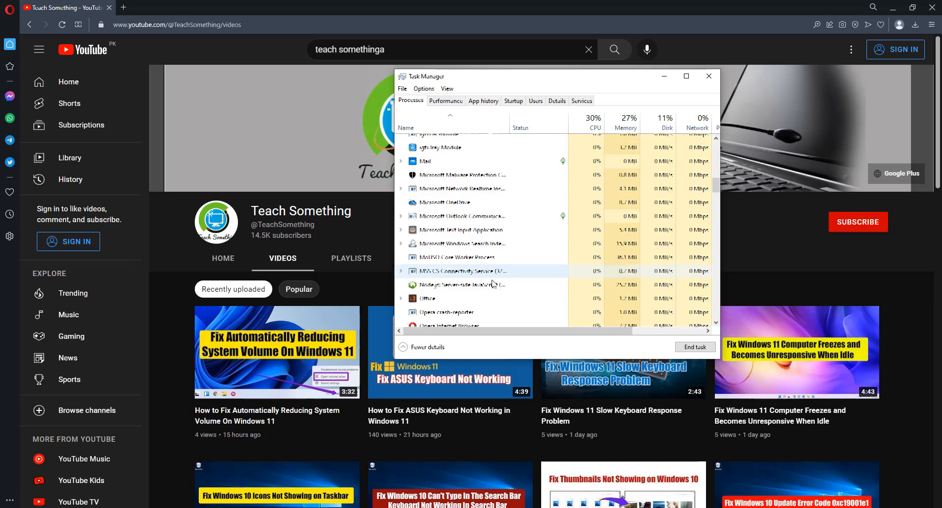
scroll("down", 3)
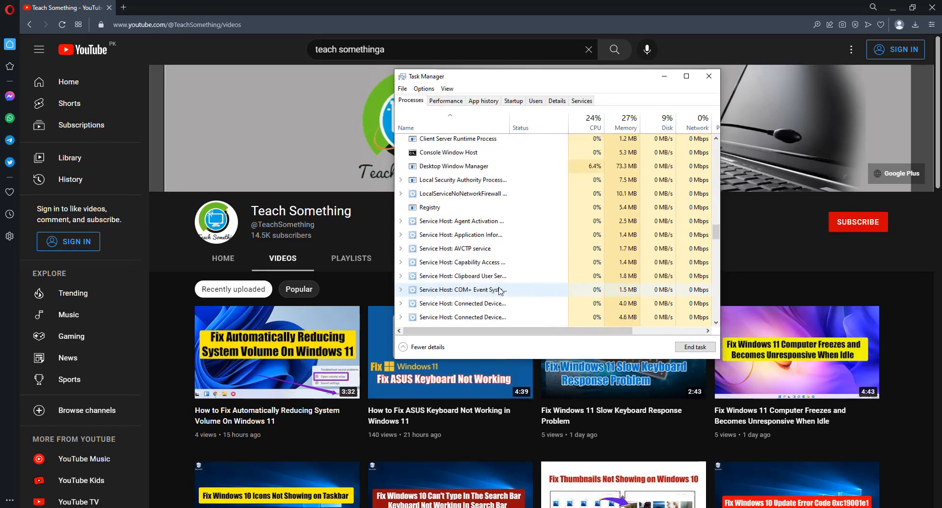
scroll("down", 3)
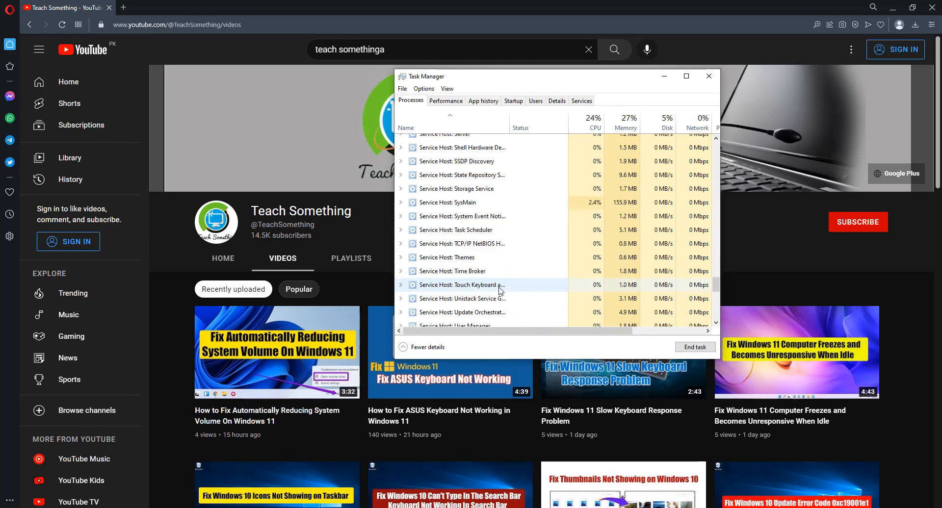
scroll("down", 3)
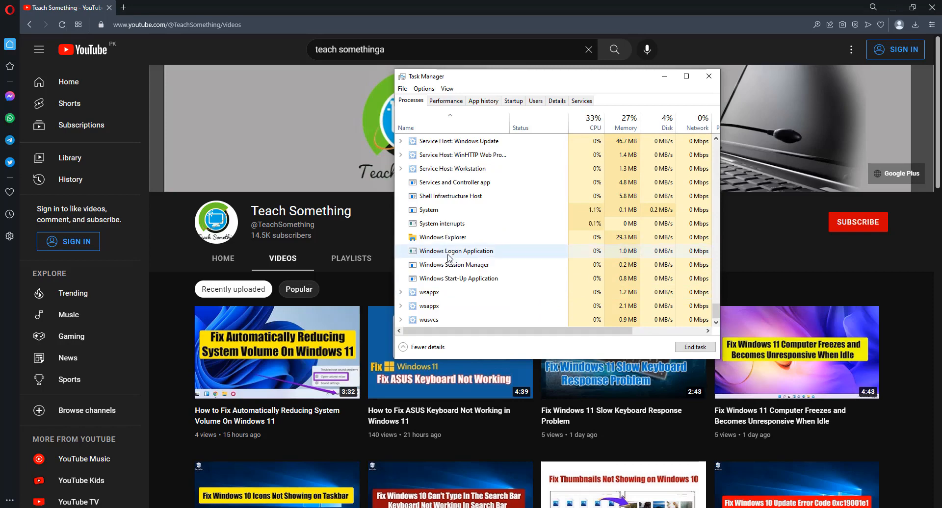
left_click(442, 237)
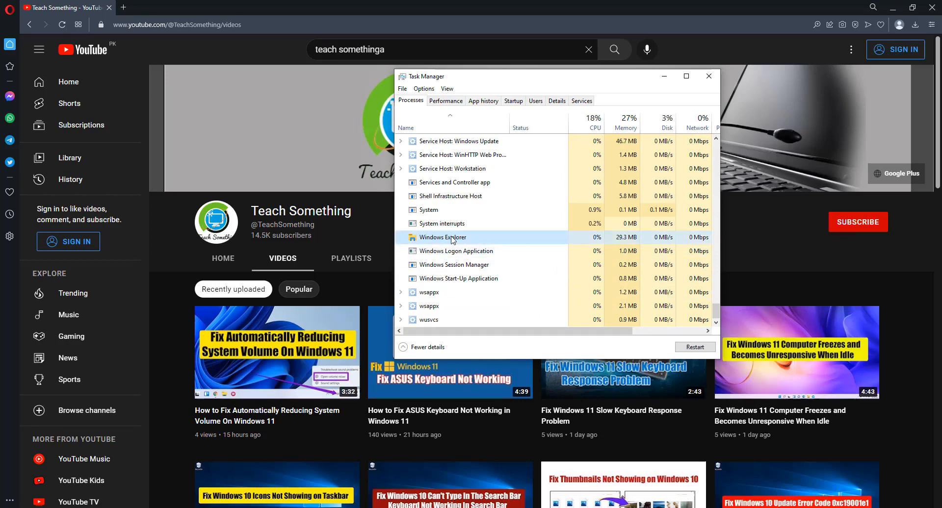
left_click(446, 320)
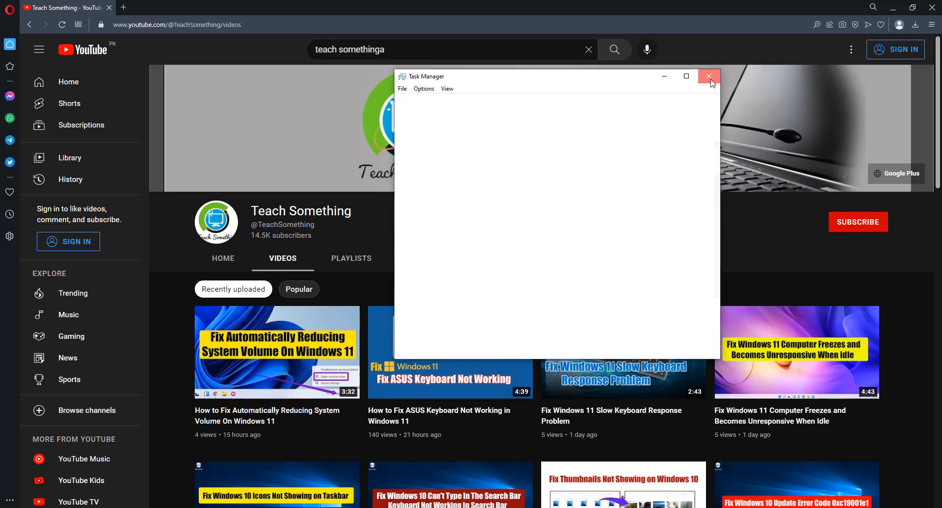
left_click(708, 76)
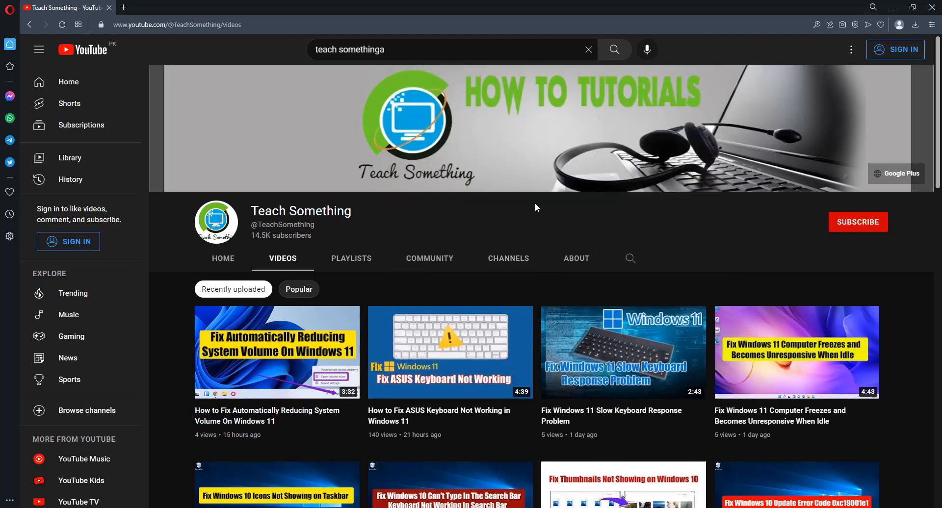
mouse_move(527, 219)
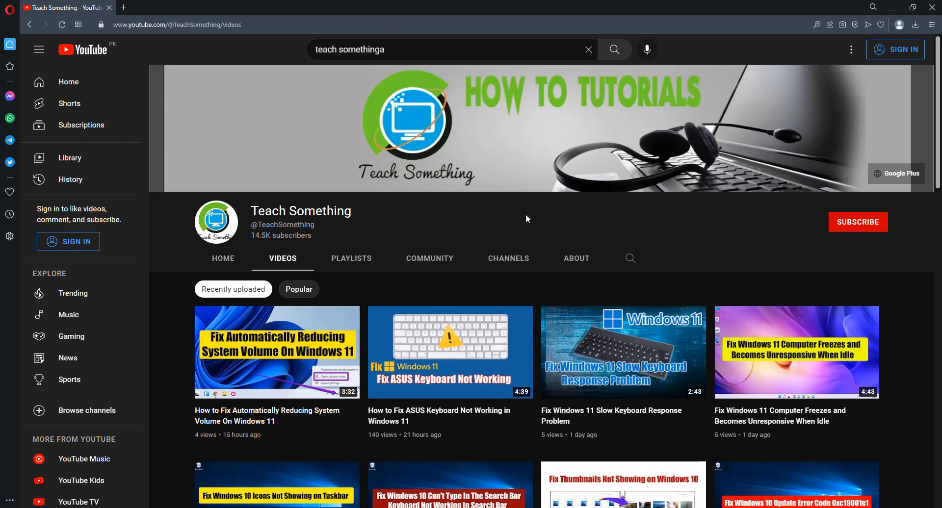
mouse_move(523, 216)
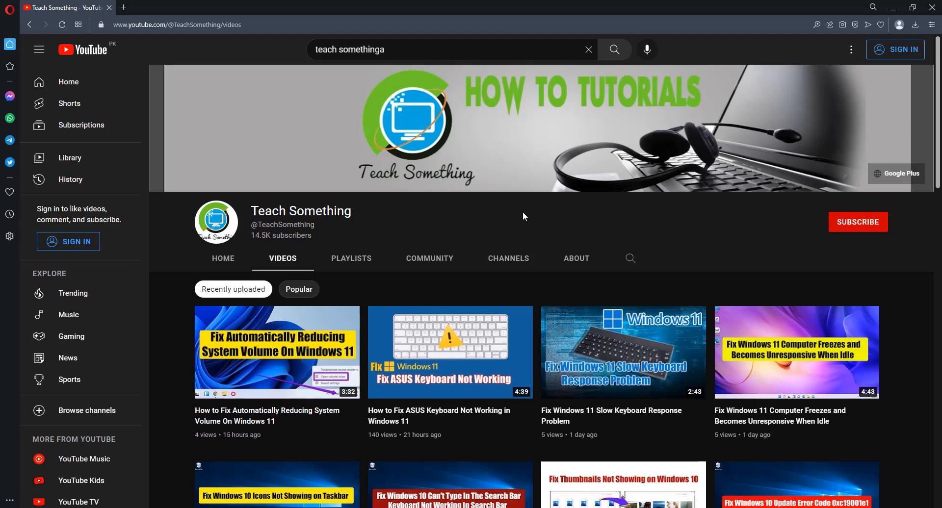
mouse_move(506, 216)
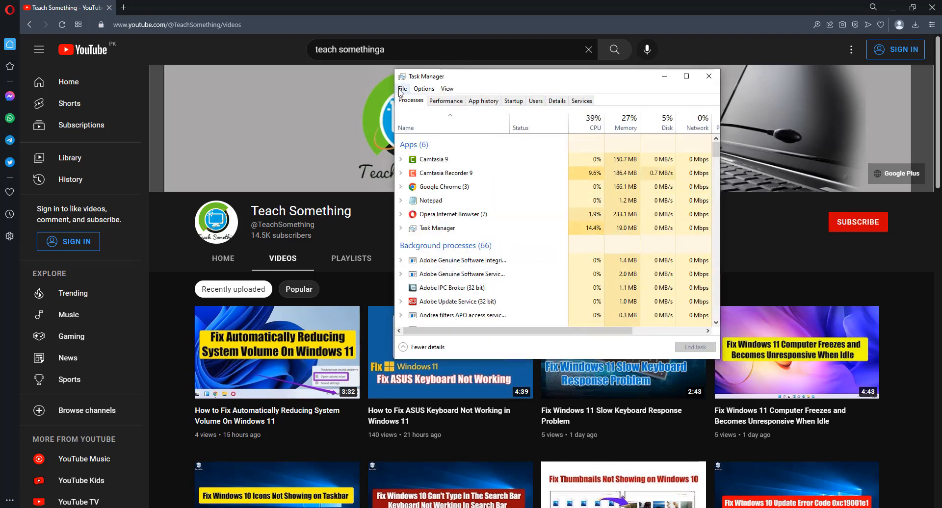
Run 'powershell' as a new task with administrative privileges via File > Run new task.
left_click(402, 89)
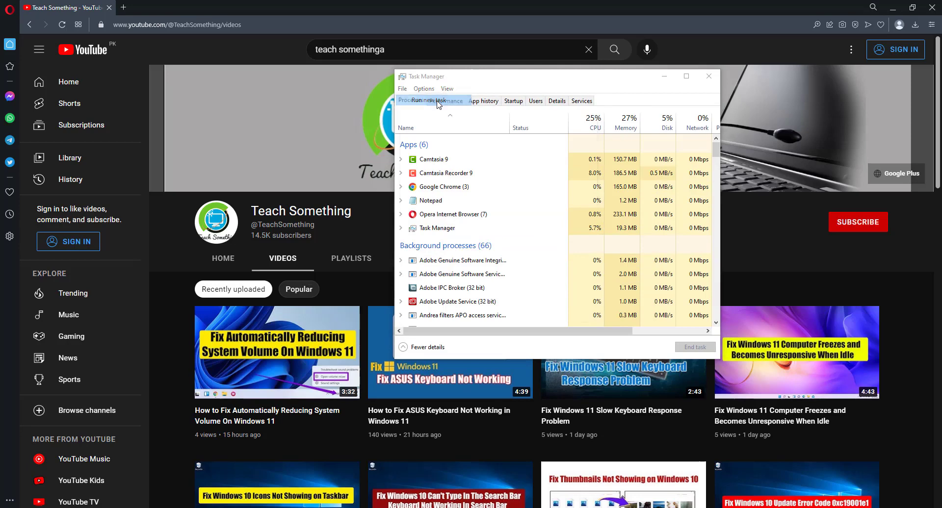
left_click(423, 100)
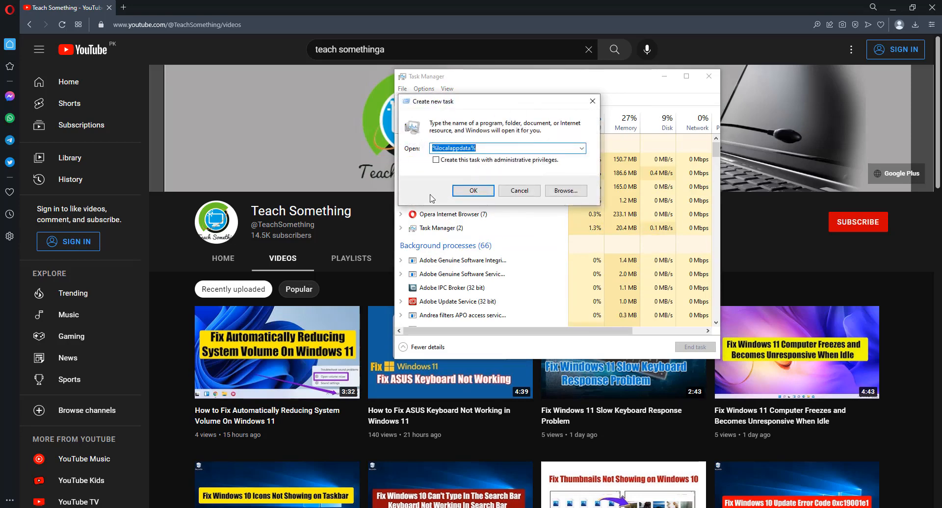
type("power")
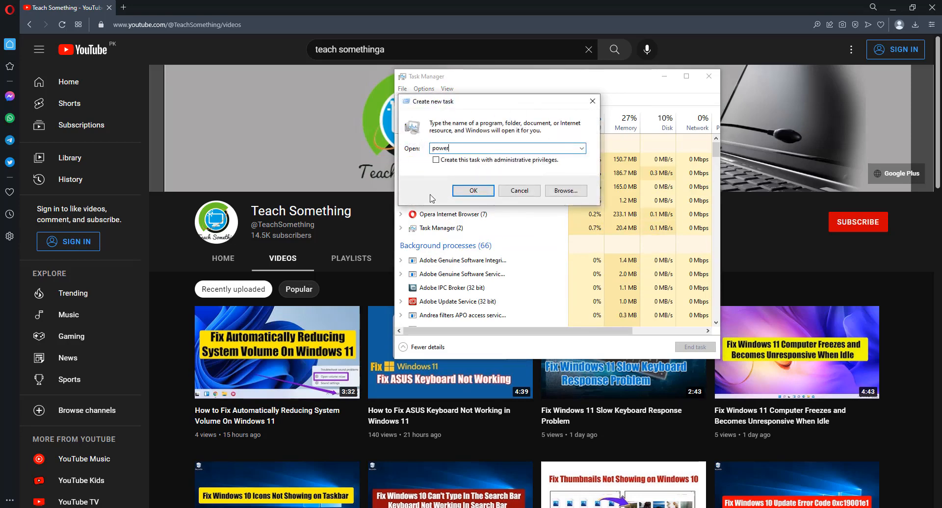
type("sh")
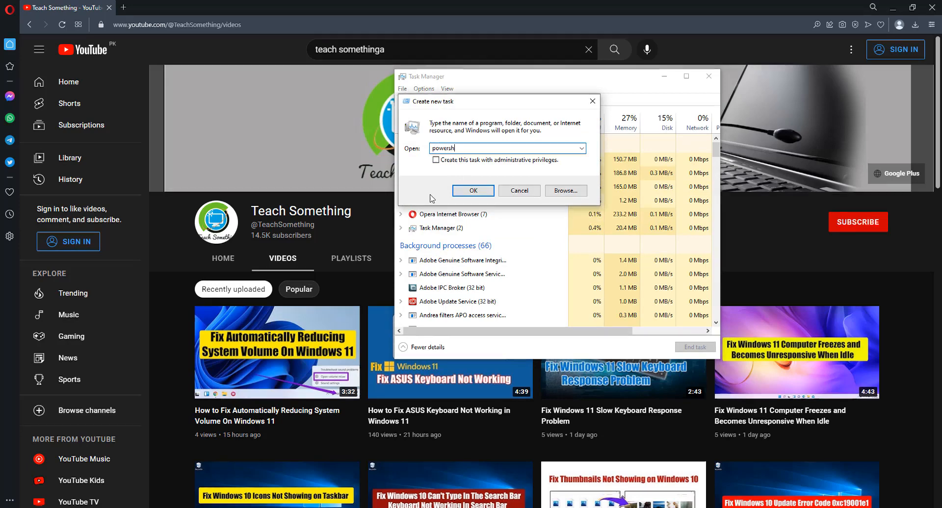
type("ell")
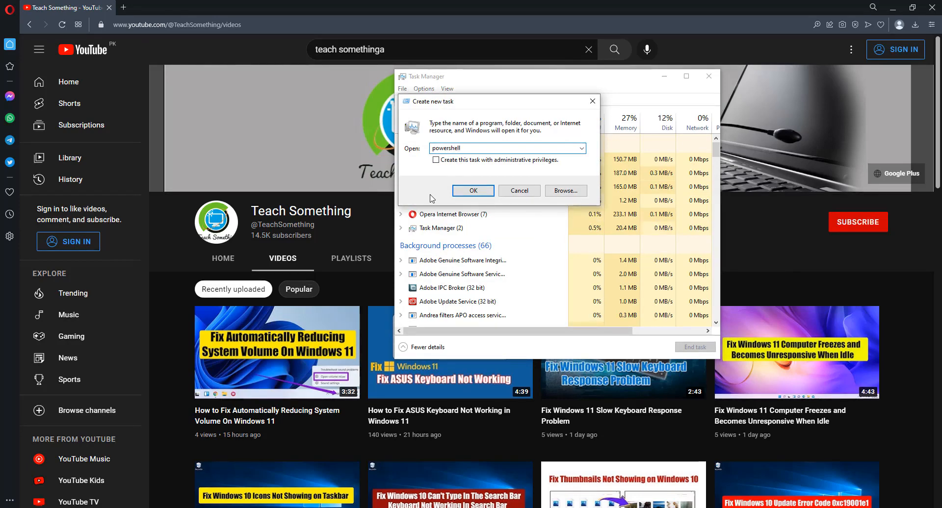
left_click(435, 160)
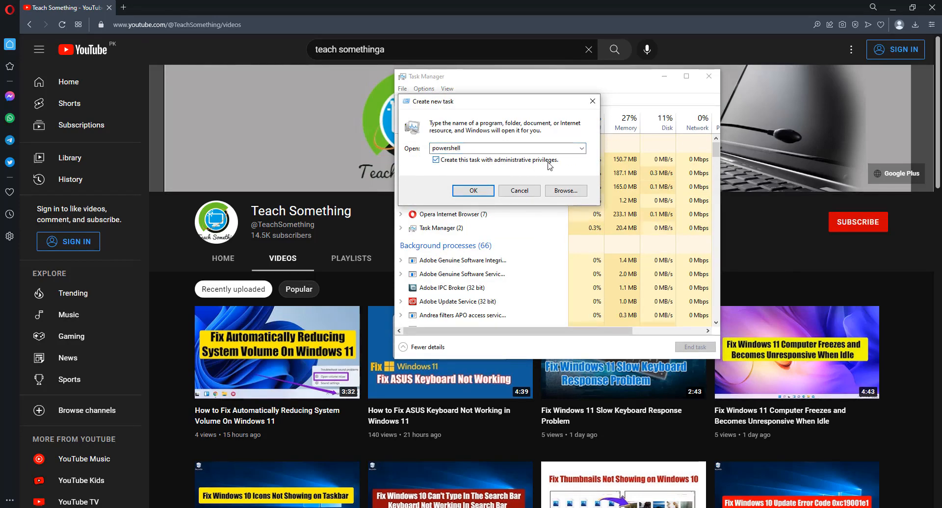
left_click(473, 191)
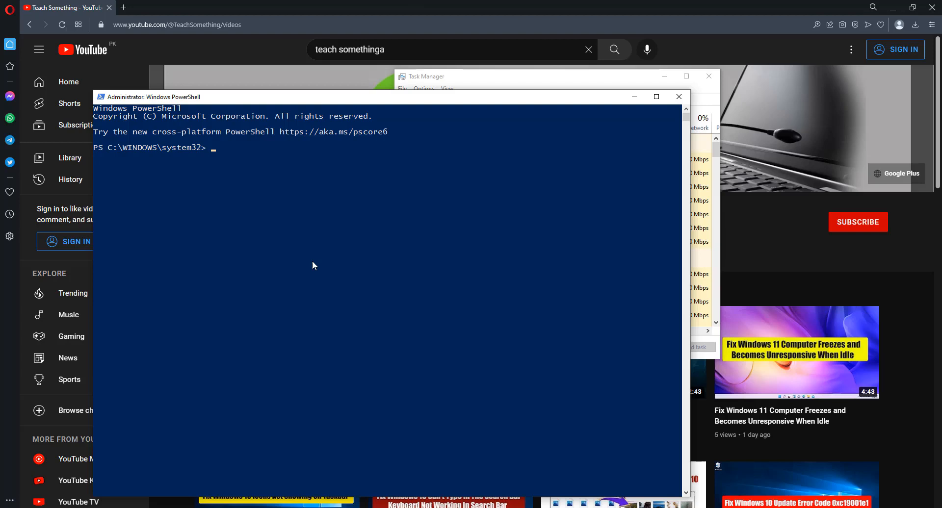
Run sfc /scannow in the admin PowerShell and let verification reach 100%.
type("s")
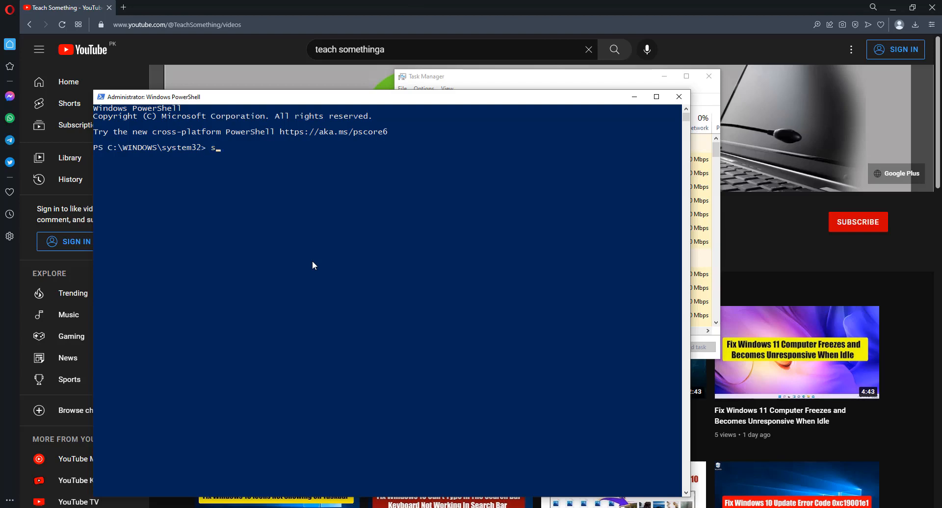
type("fc")
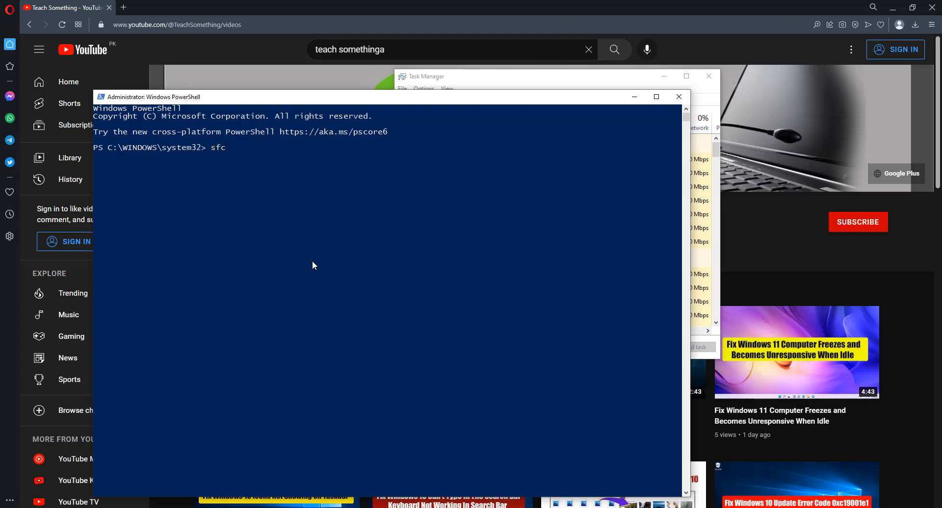
type("/sc")
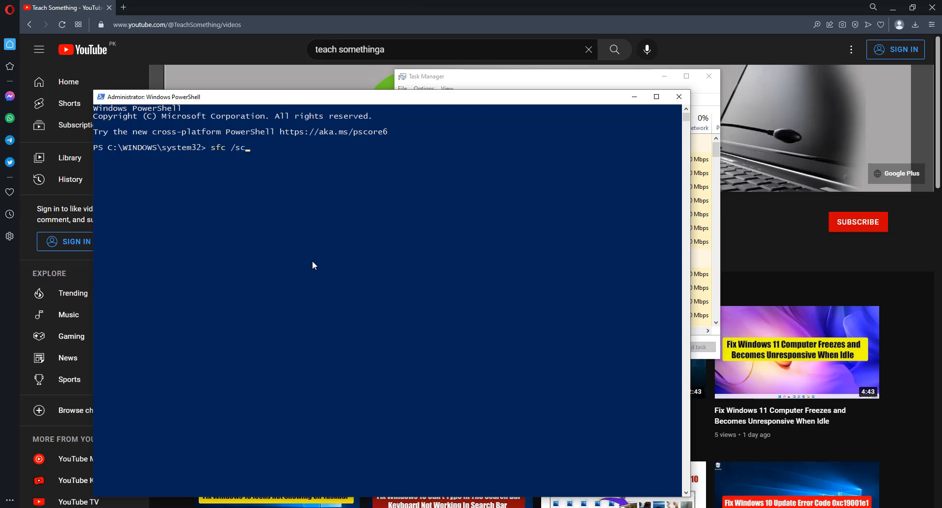
type("annow")
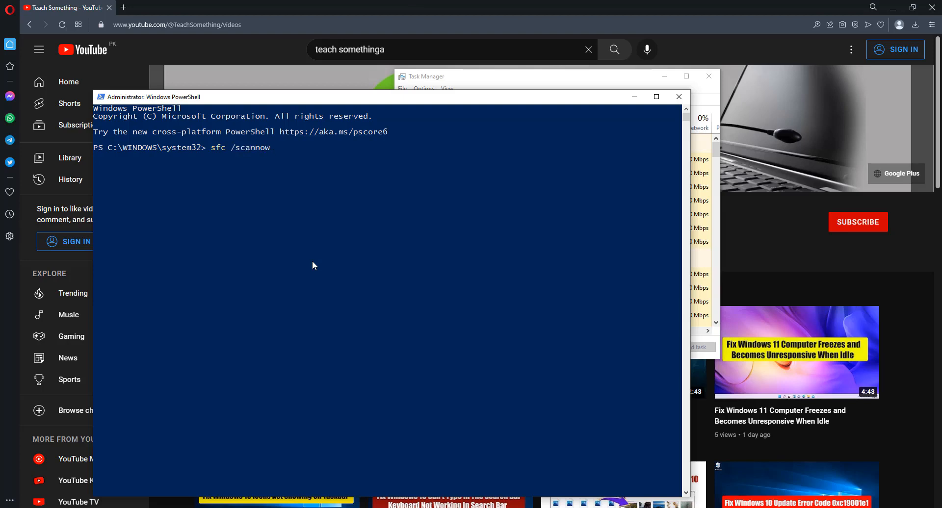
key("Enter")
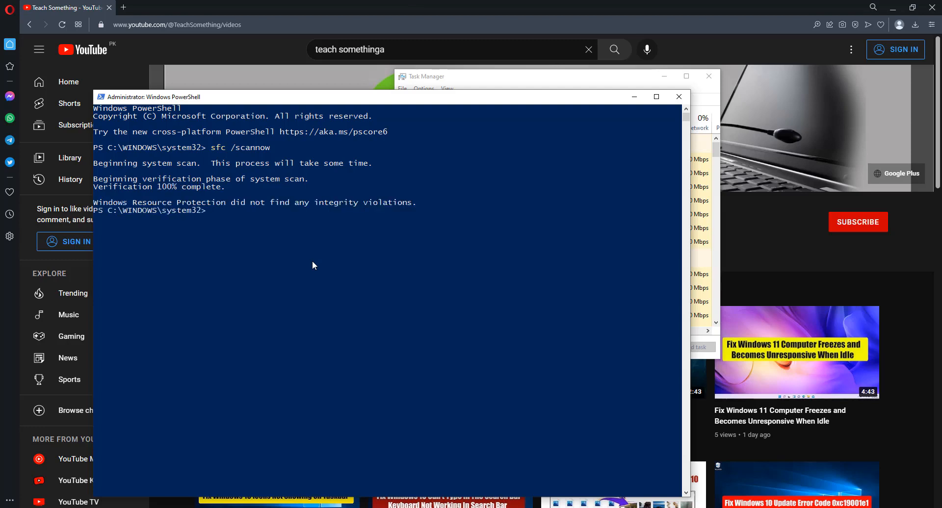
Run dism /online /cleanup-image /restorehealth until the restore completes successfully.
type("dism")
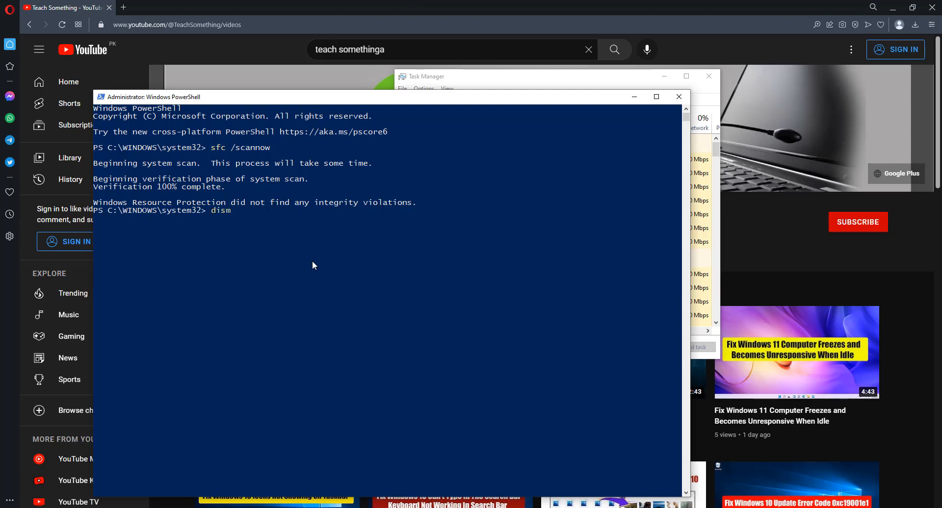
type("/online")
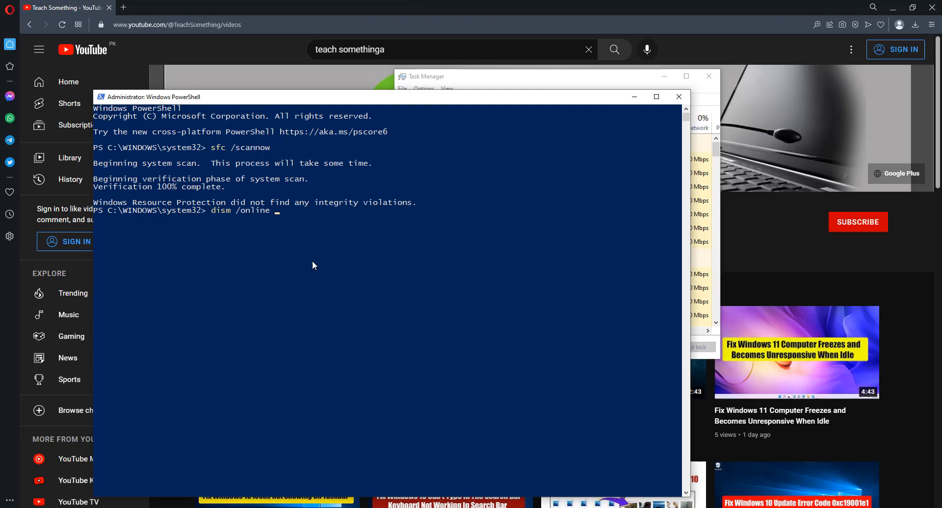
type("/")
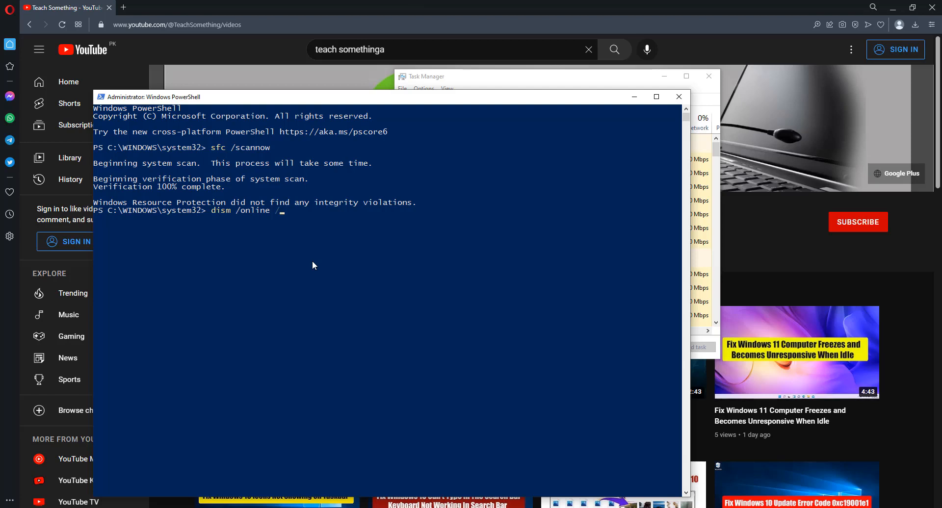
type("cleanup")
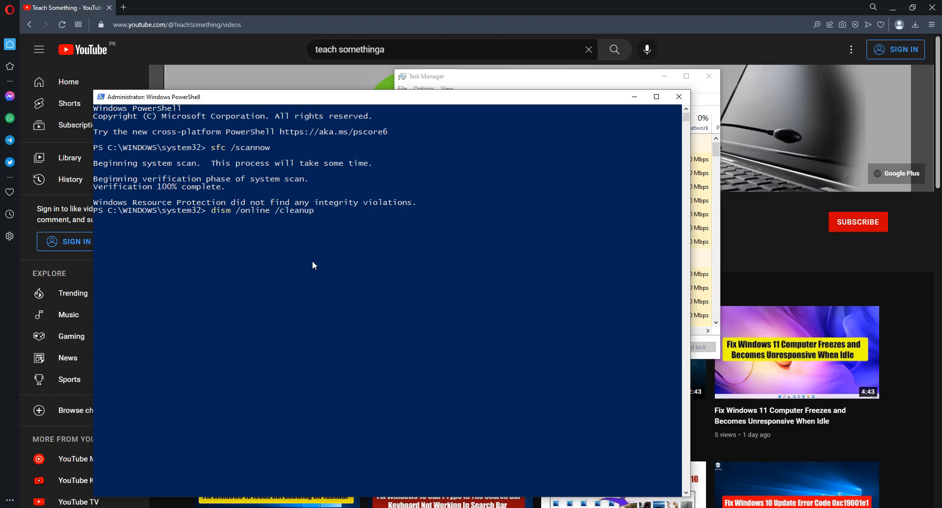
type("-image /restorehealth")
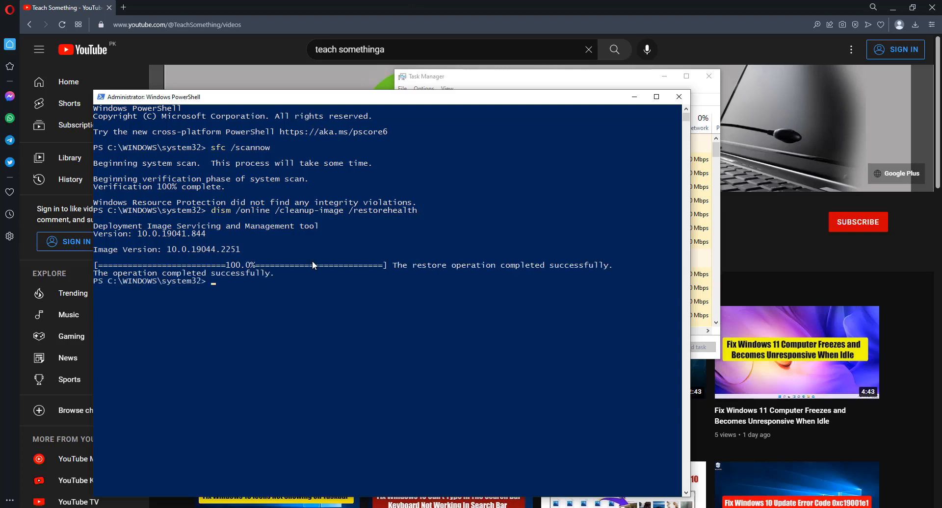
Exit the Administrator PowerShell console with the exit command.
type("exit")
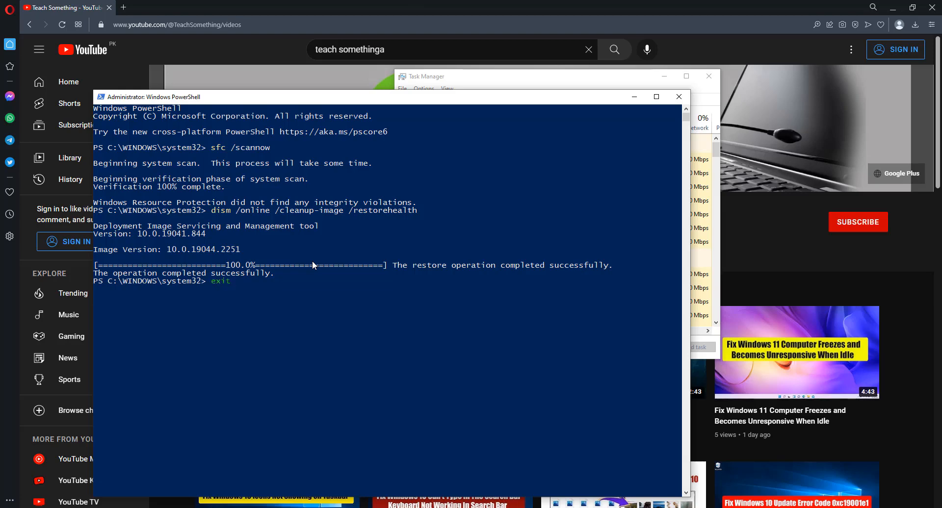
key("Enter")
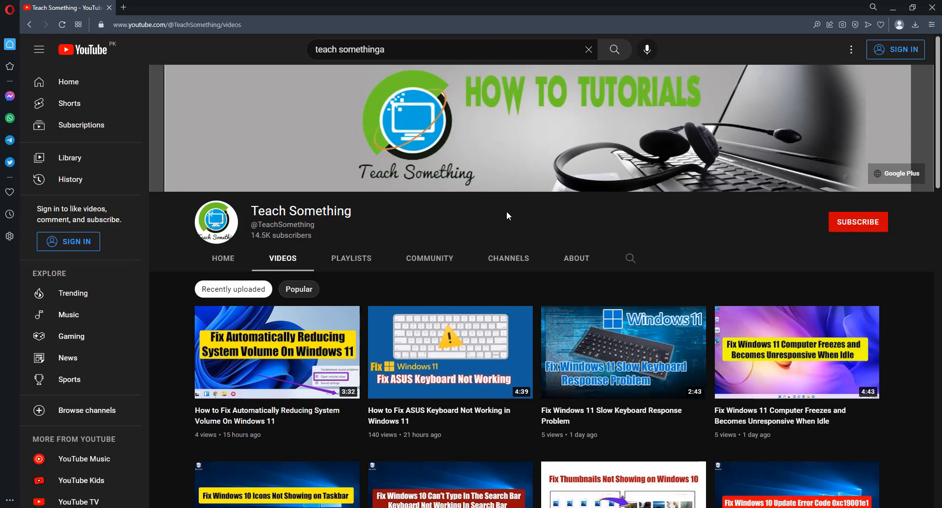
mouse_move(497, 208)
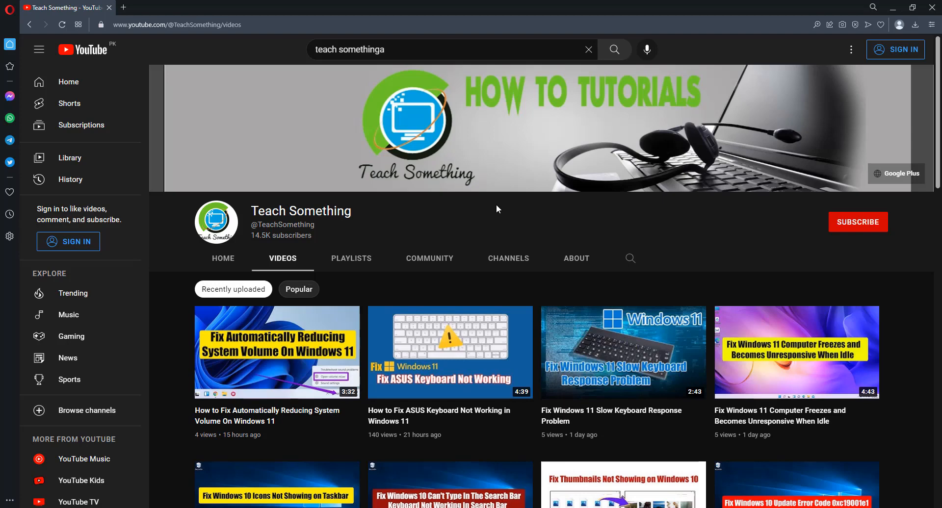
mouse_move(488, 200)
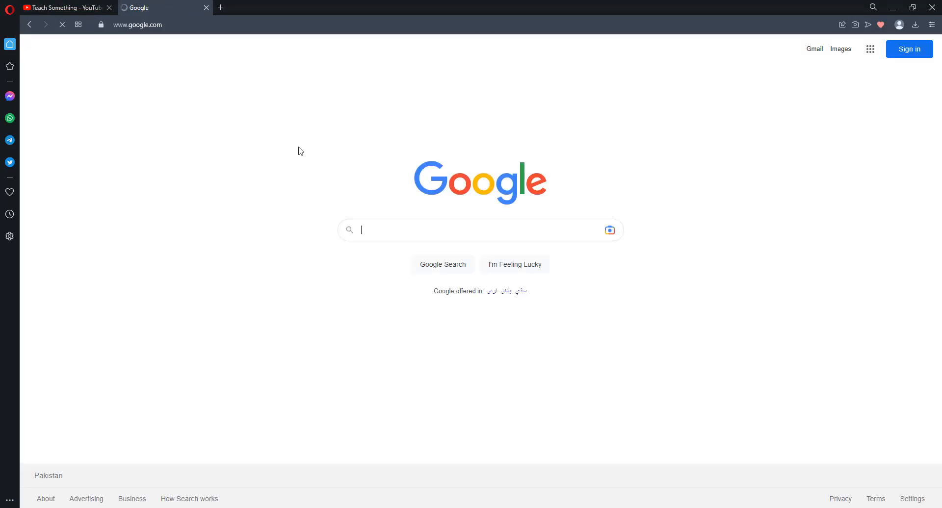
Search Google for 'windows 10 download' and open the microsoft.com Download Windows 10 result.
type("windows 10 download")
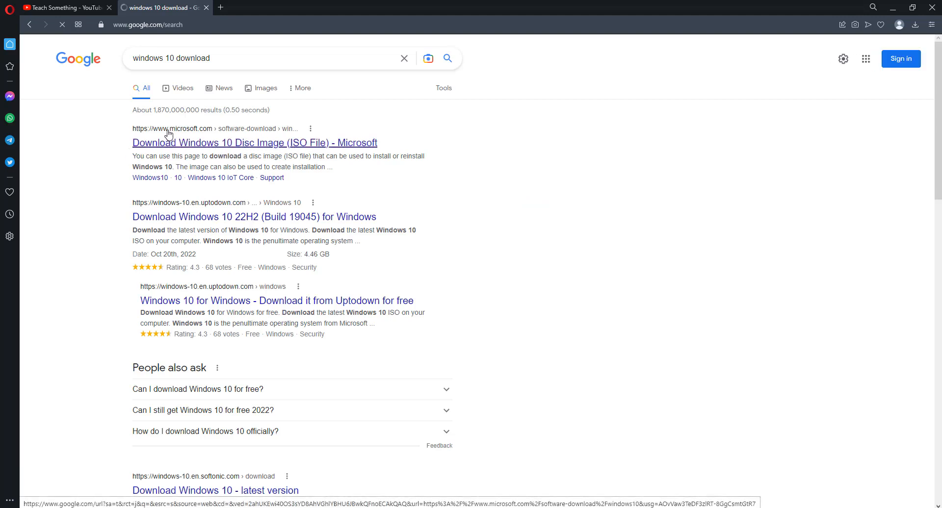
left_click(252, 143)
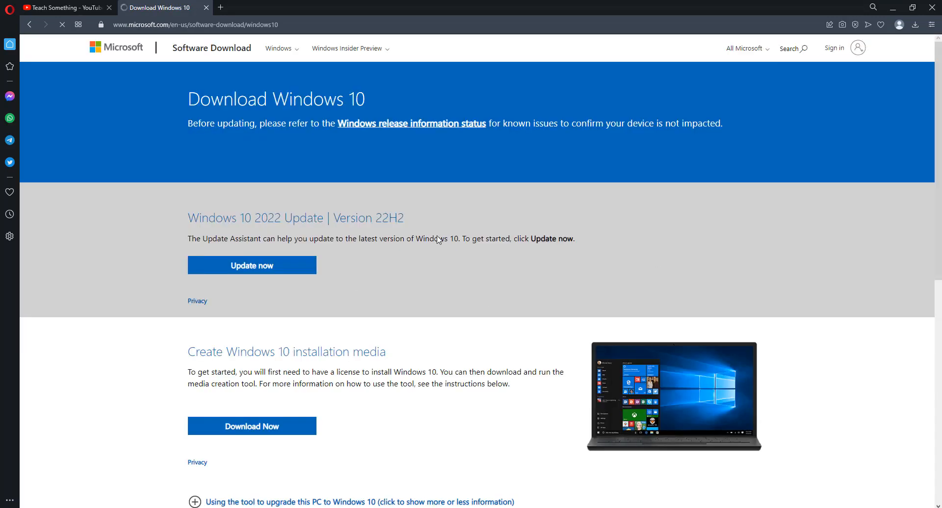
Download the Windows 10 Media Creation Tool into Downloads and launch it.
scroll("down", 3)
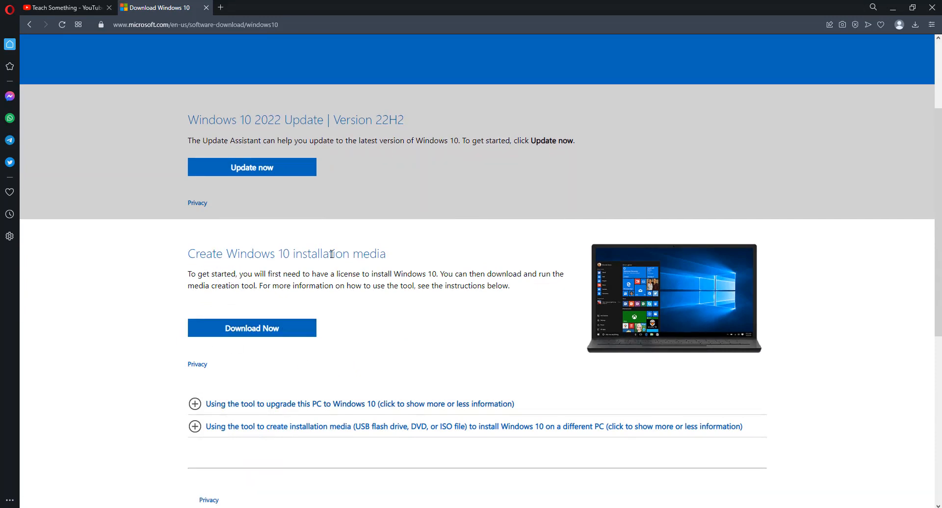
left_click(267, 328)
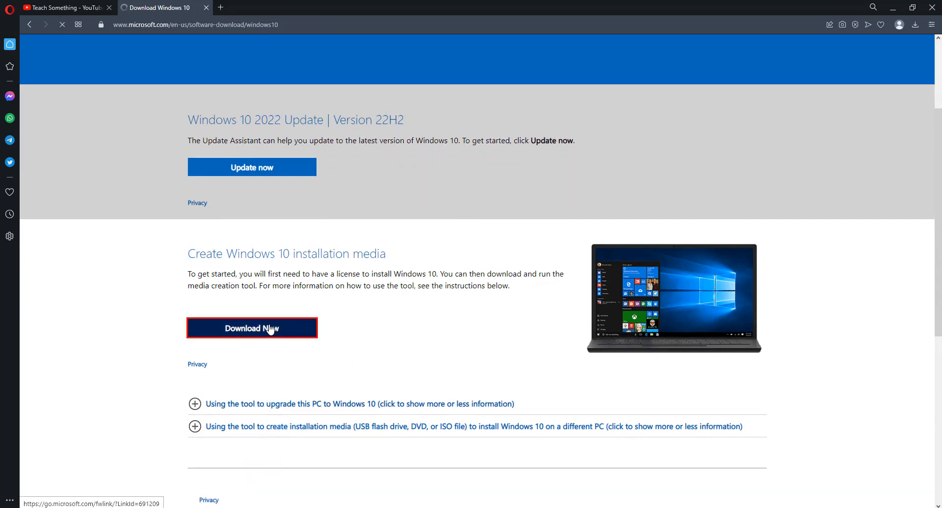
left_click(251, 328)
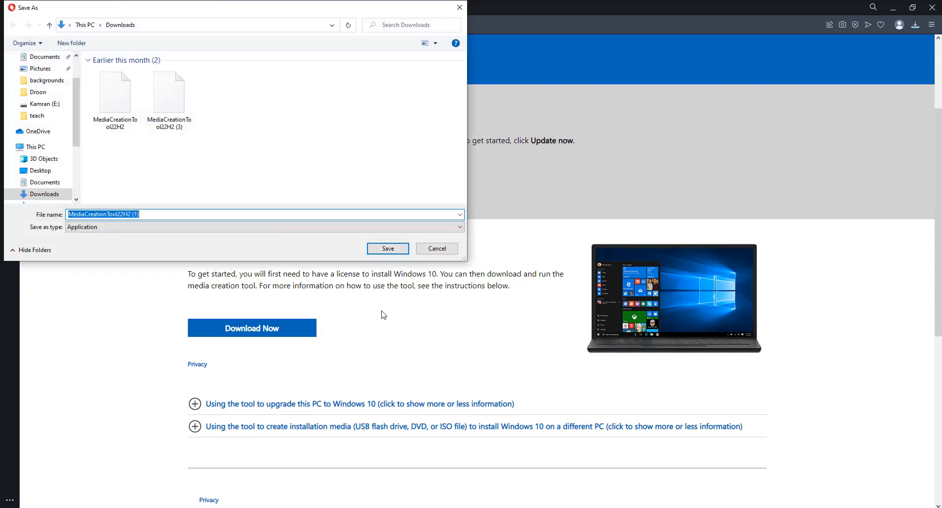
left_click(387, 248)
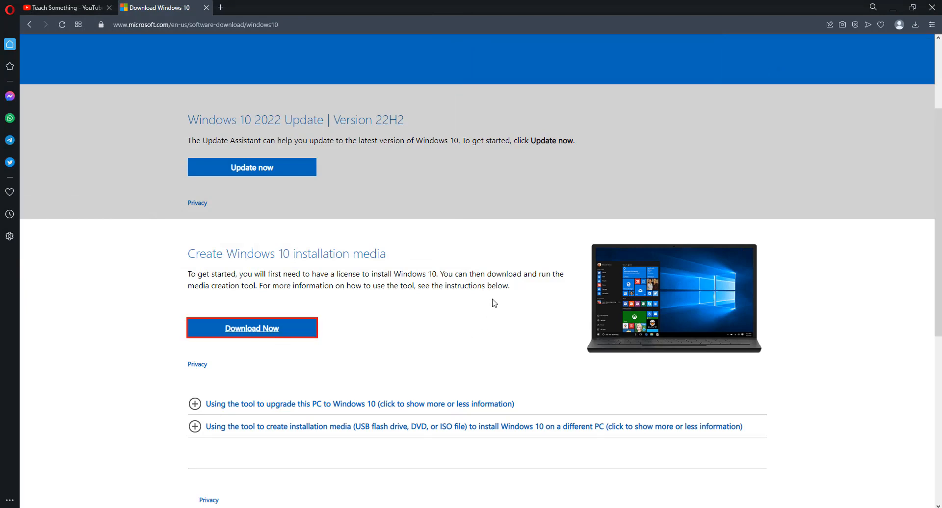
mouse_move(448, 317)
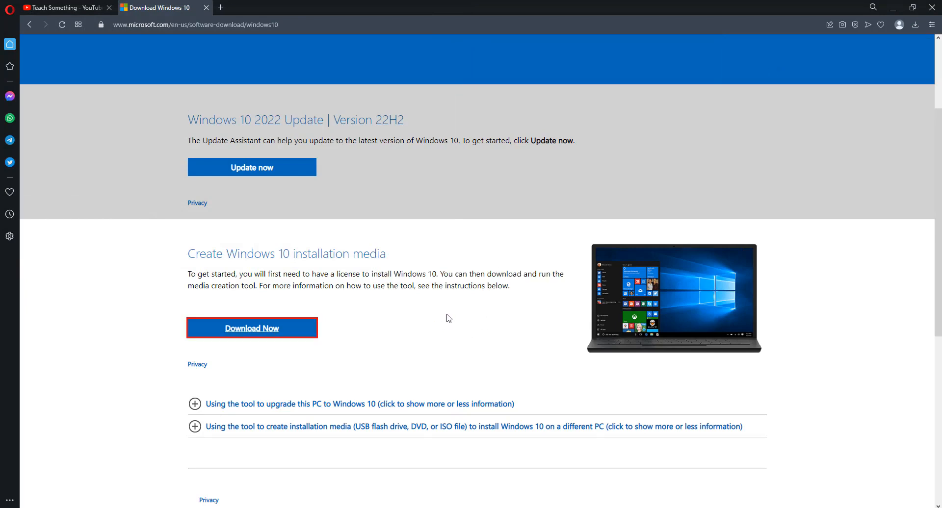
left_click(252, 328)
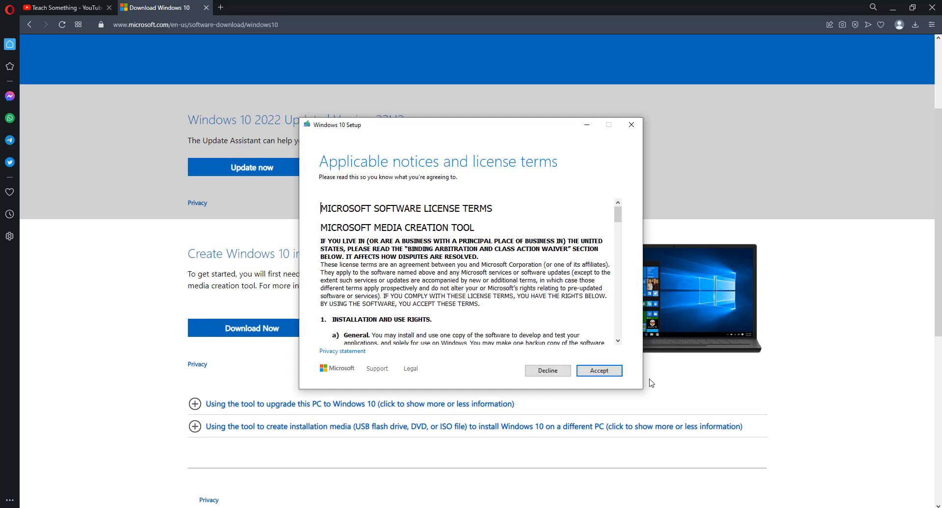
Accept the Windows 10 Setup license terms so it starts getting things ready.
left_click(599, 371)
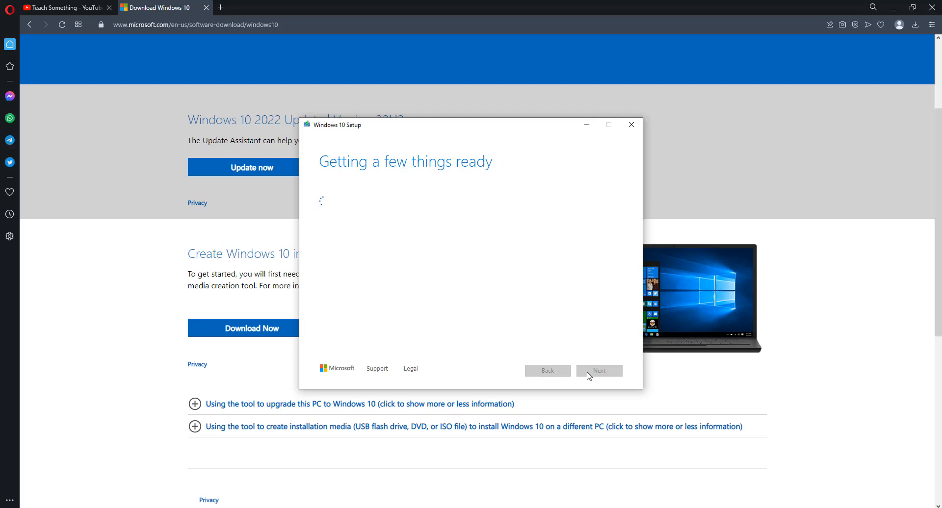